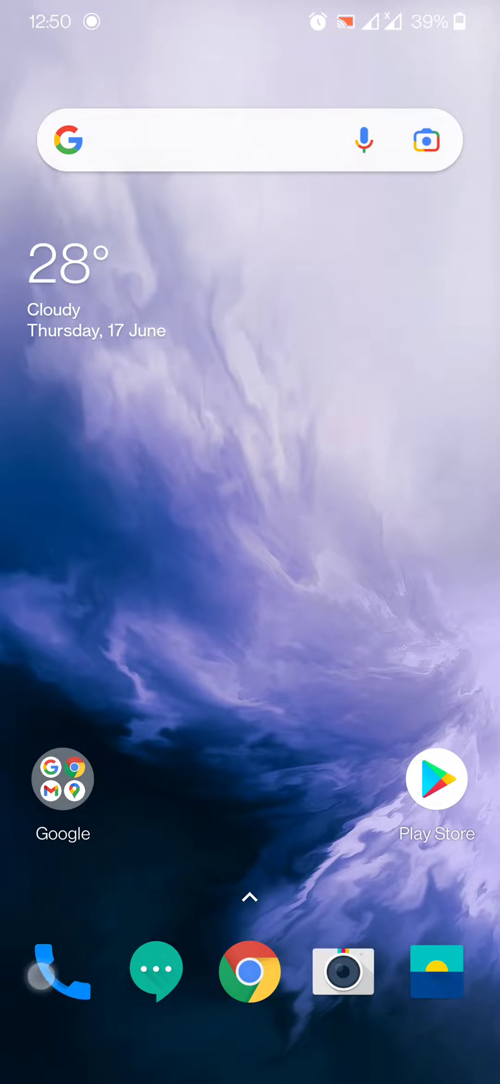
# - Reach the Phone app's Settings page from the call history overflow menu
pyautogui.click(52, 972)
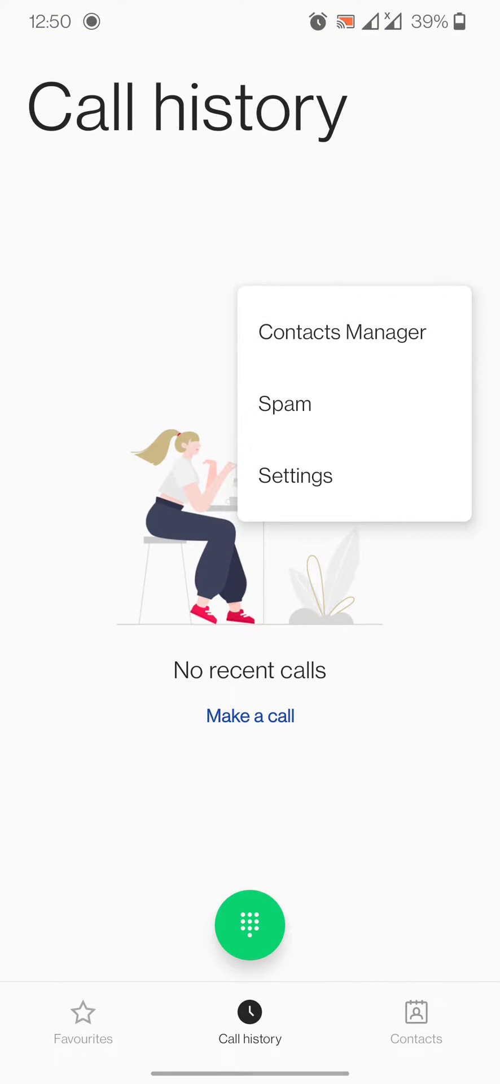
pyautogui.click(294, 475)
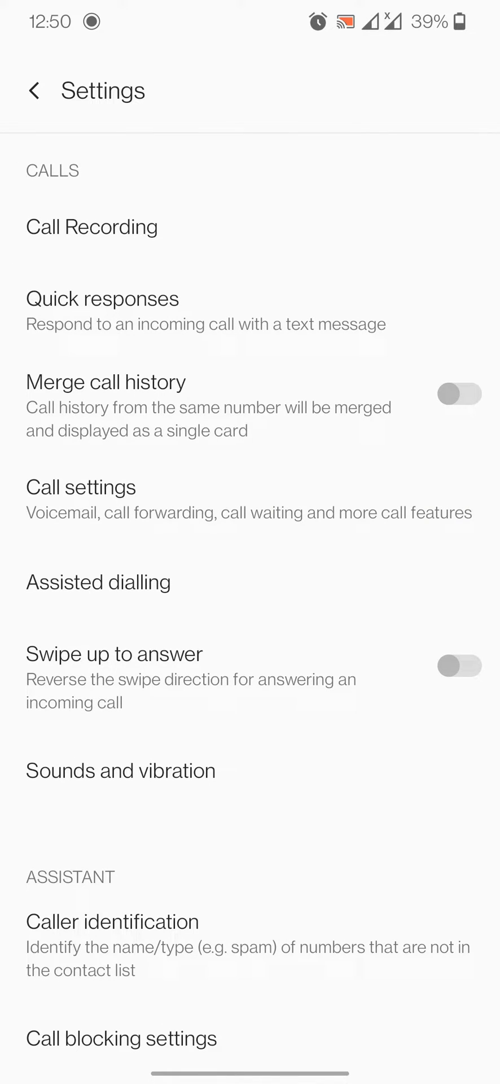
# - View the three saved call recordings under Call Recording, then go back and return Home
pyautogui.click(91, 225)
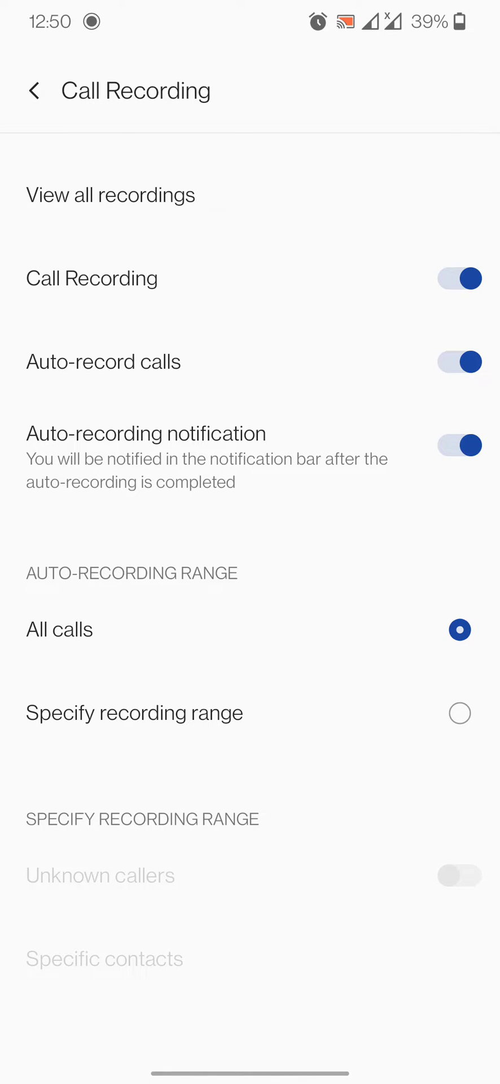
pyautogui.click(110, 194)
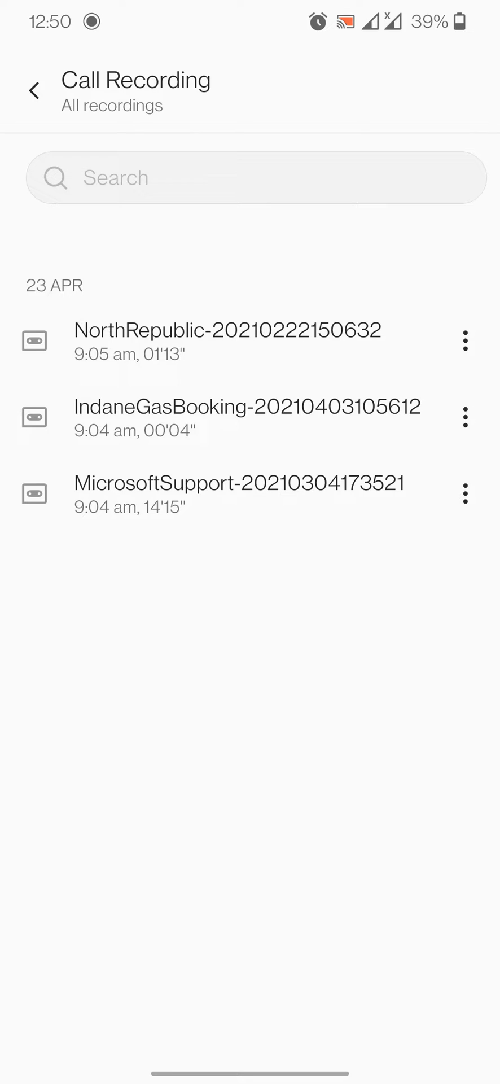
pyautogui.click(33, 90)
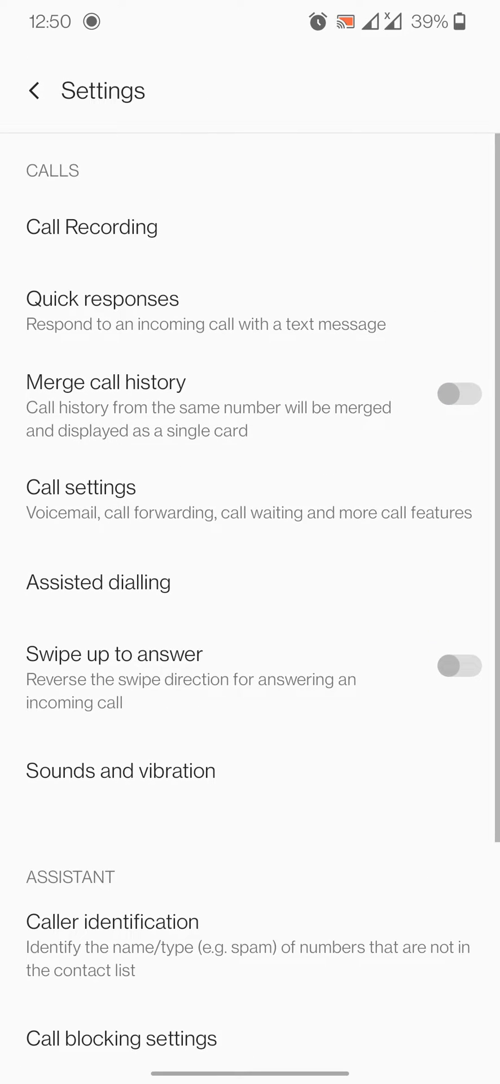
pyautogui.press('HOME')
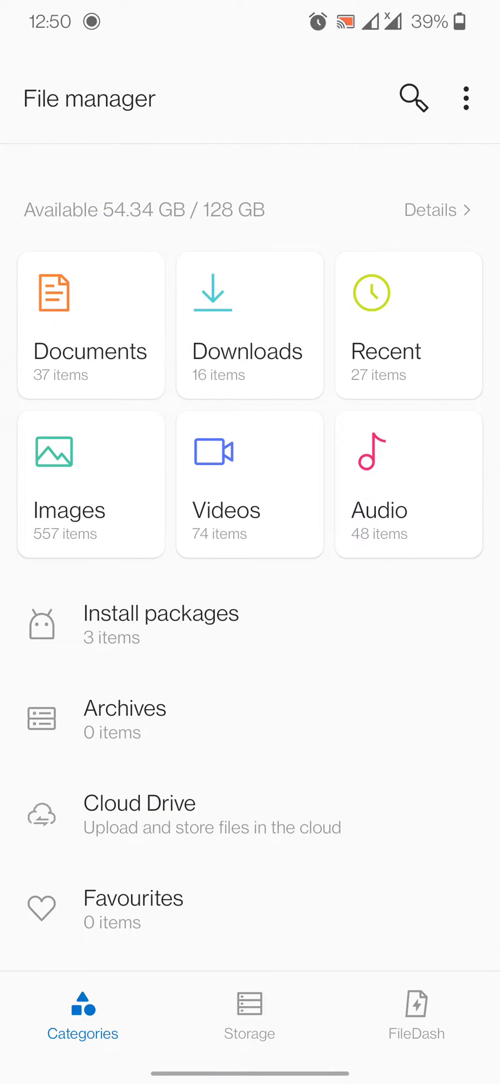
# - Browse Internal storage > Record > PhoneRecord, find it empty, and return Home
pyautogui.click(250, 1016)
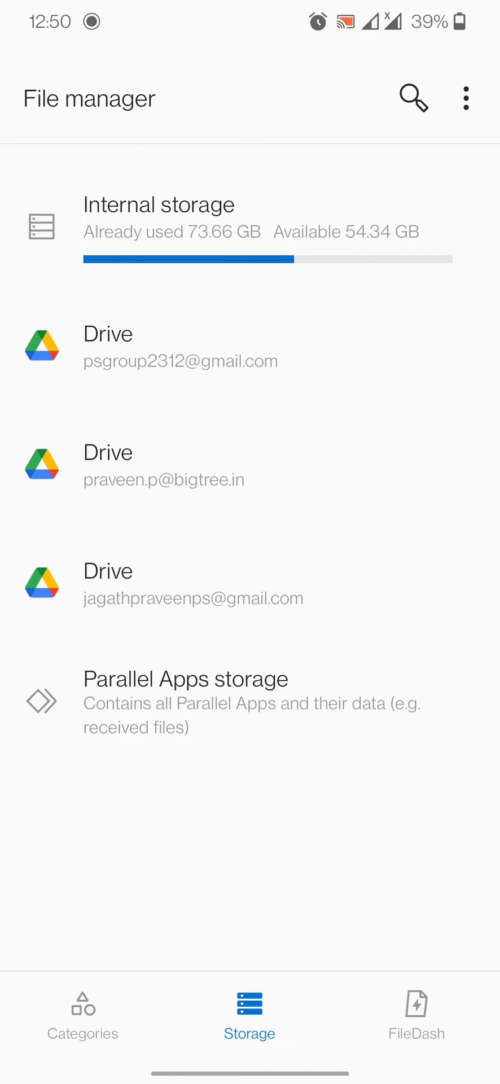
pyautogui.click(158, 217)
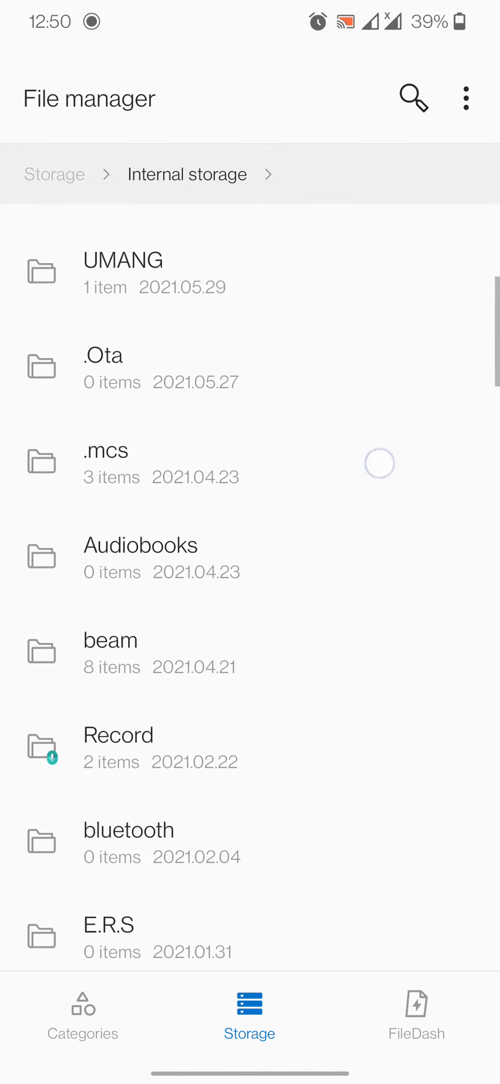
pyautogui.click(119, 746)
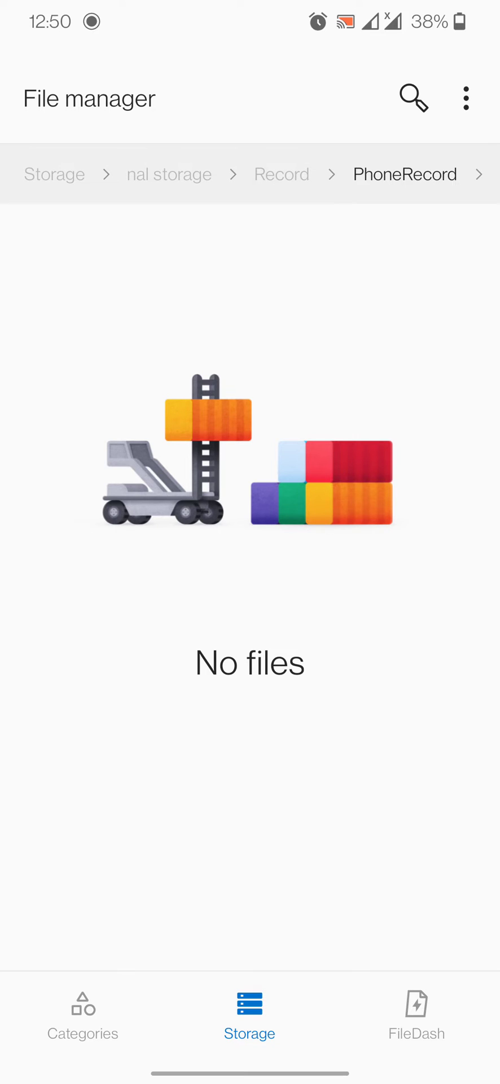
pyautogui.click(54, 174)
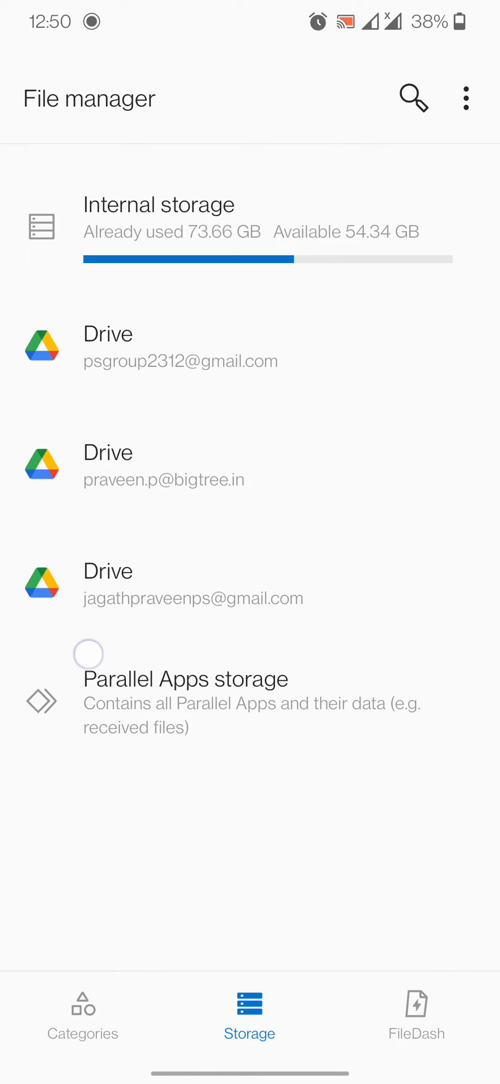
pyautogui.press('HOME')
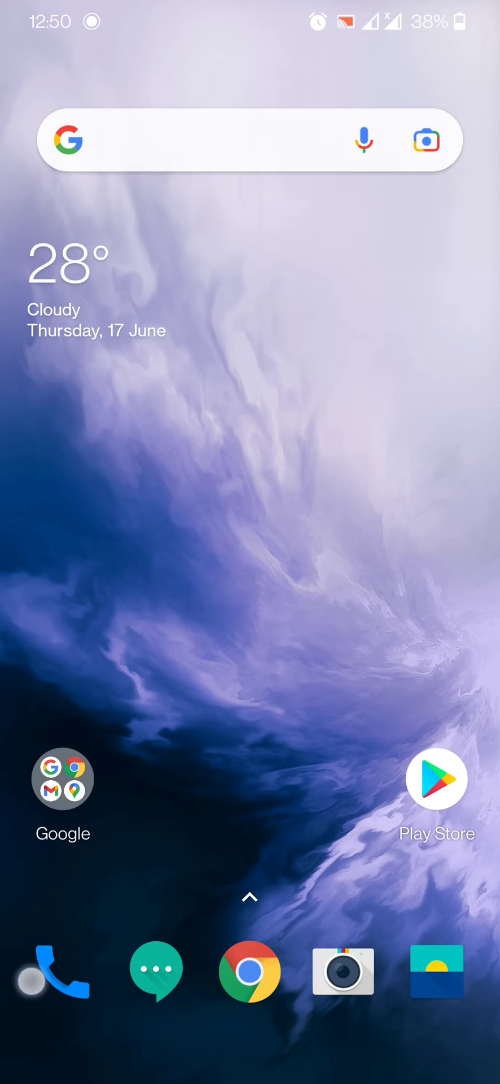
# - Reopen Phone Settings > Call Recording and show the All recordings list with three recordings
pyautogui.click(53, 972)
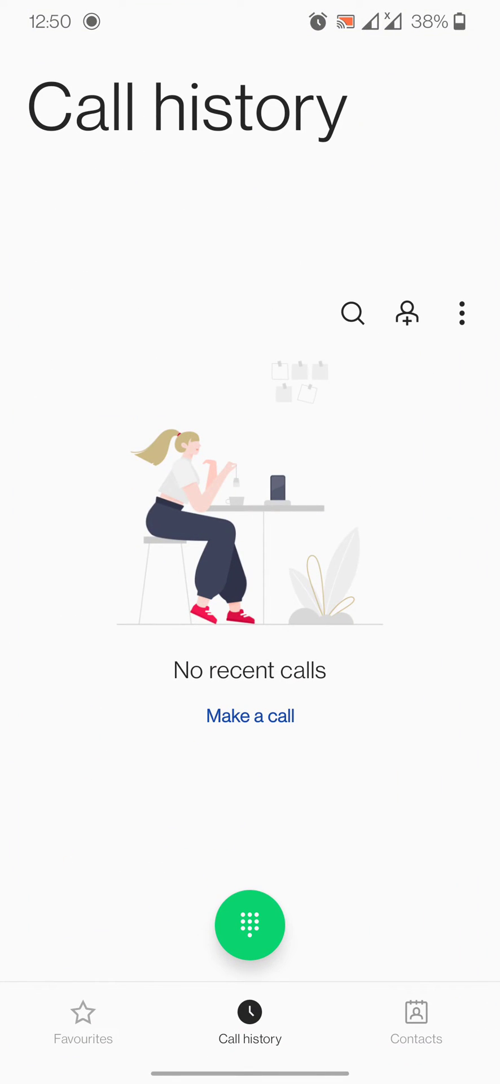
pyautogui.click(462, 313)
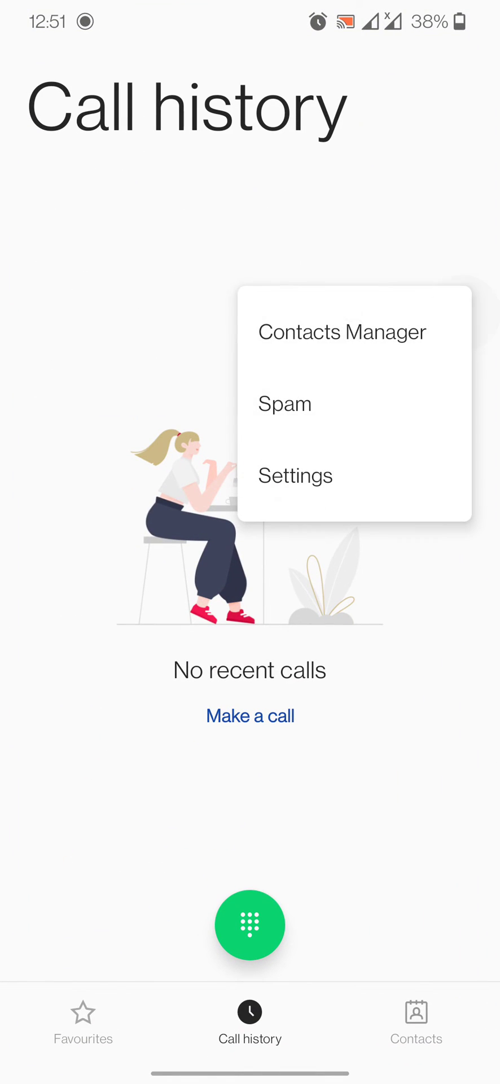
pyautogui.click(295, 475)
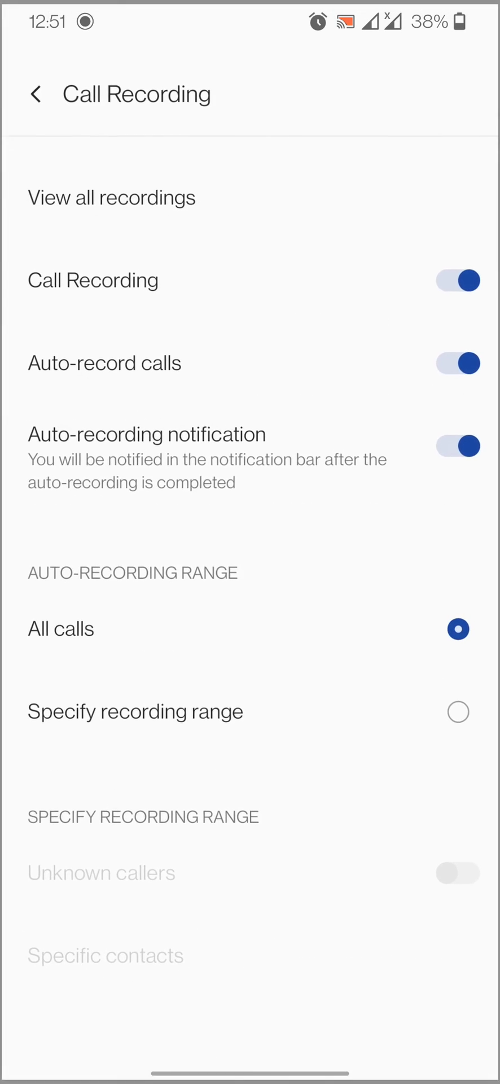
pyautogui.click(112, 198)
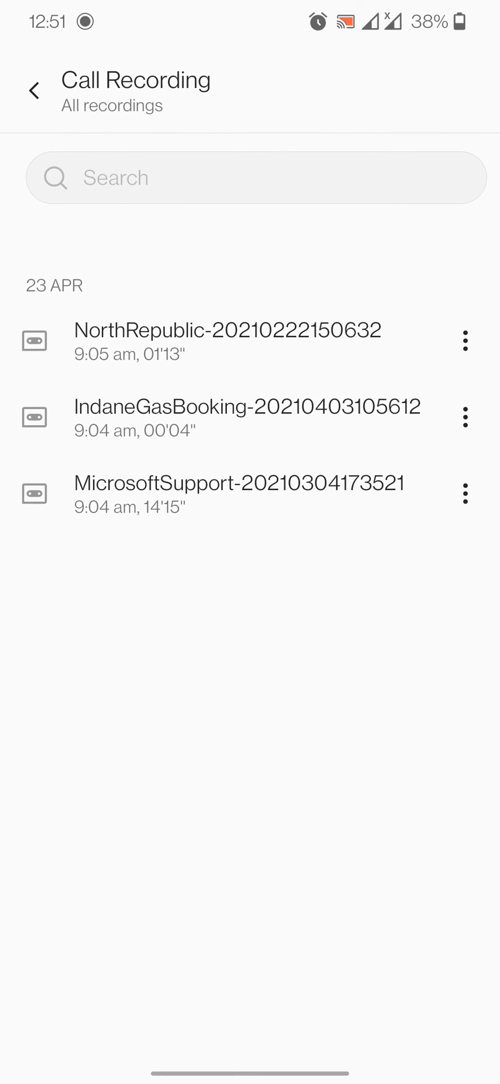